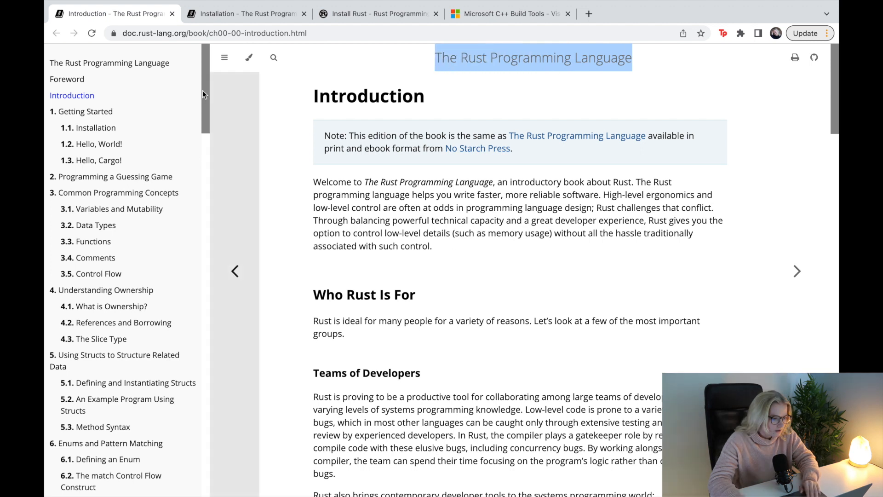
mouse_move(300, 112)
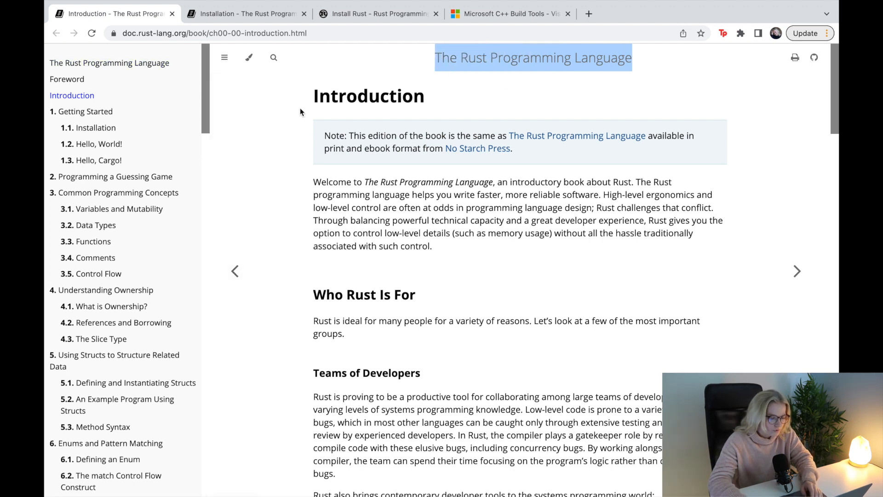
Step: Open the Rust book's 1.1 Installation chapter from the sidebar
scroll("down", 3)
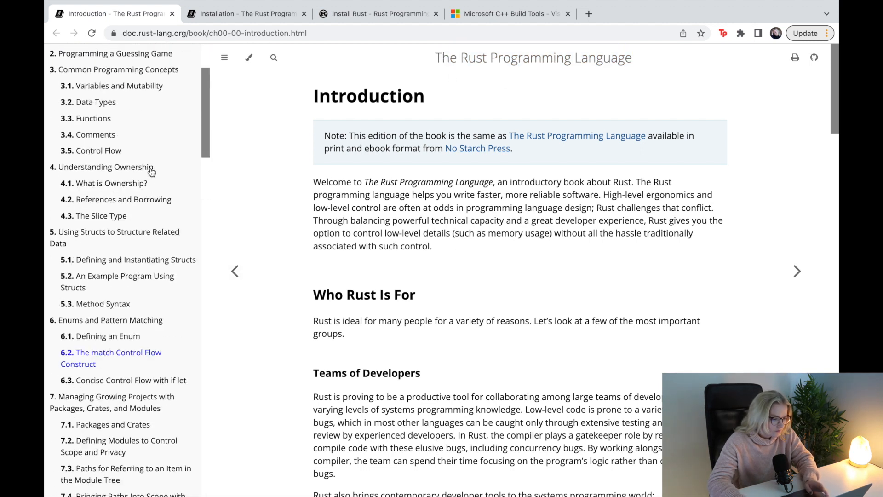
scroll("up", 3)
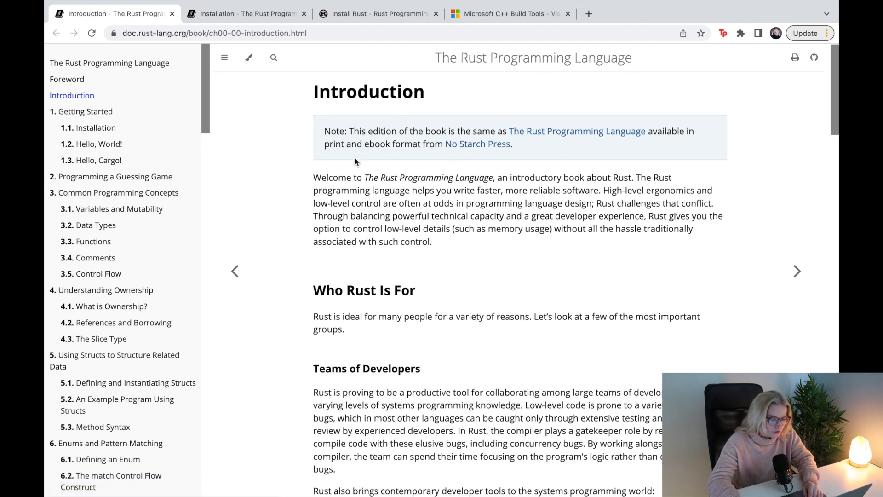
scroll("down", 3)
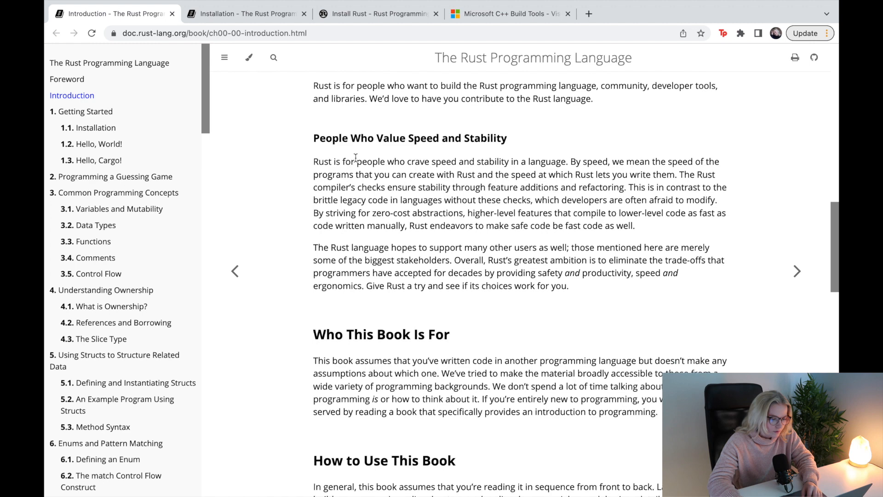
scroll("up", 3)
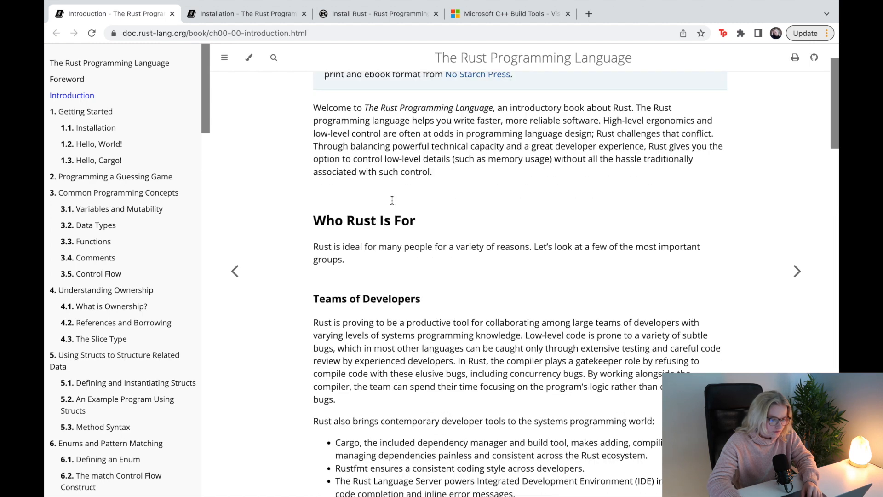
scroll("up", 3)
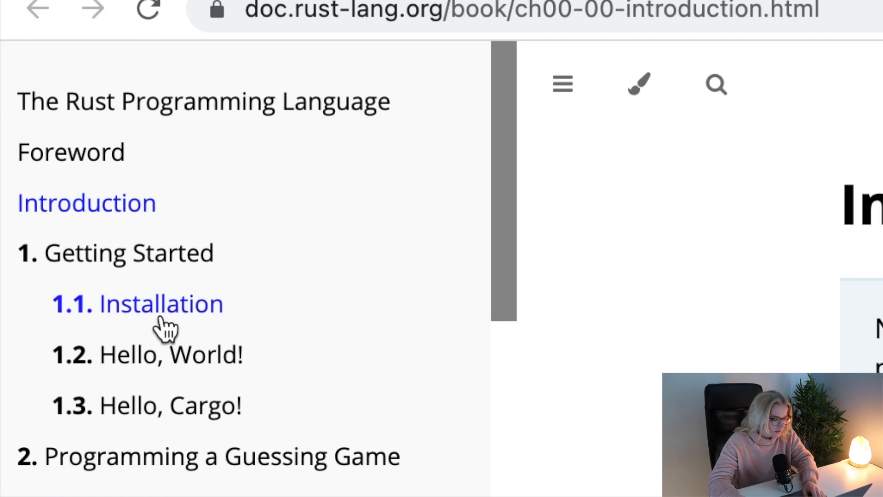
left_click(160, 303)
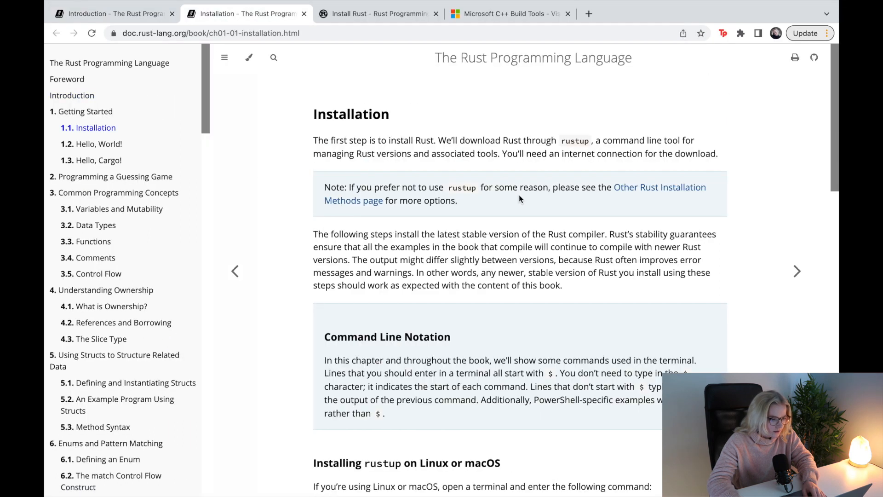
mouse_move(361, 144)
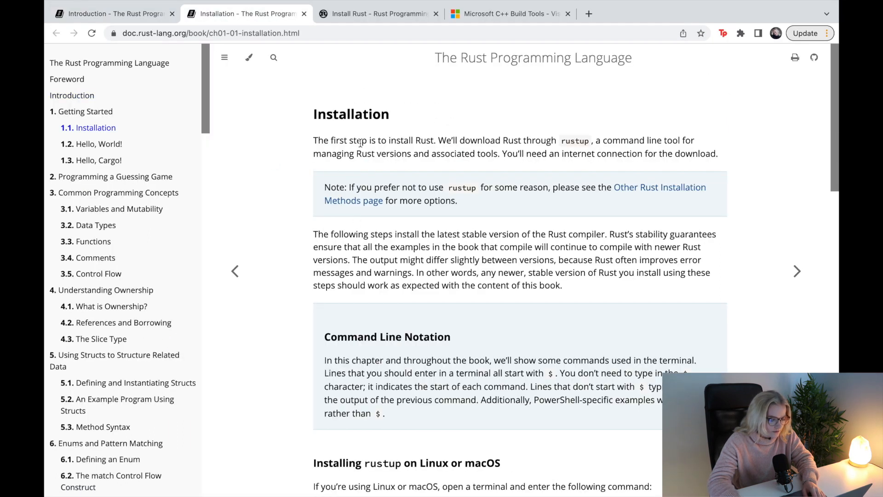
mouse_move(277, 211)
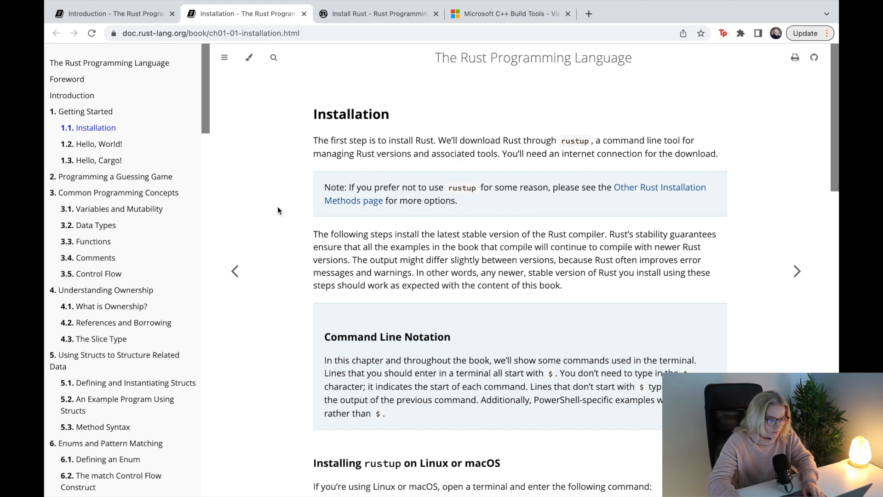
Step: Read through the chapter's rustup instructions for Linux, macOS and Windows
scroll("down", 3)
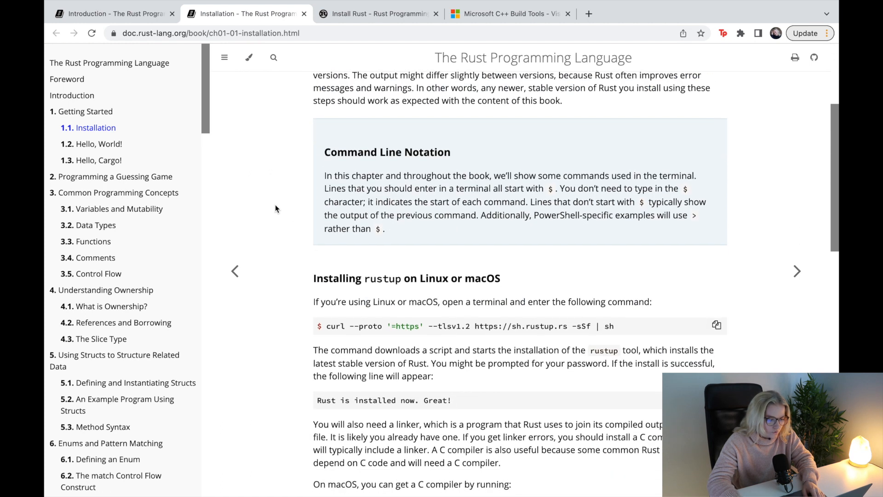
scroll("down", 3)
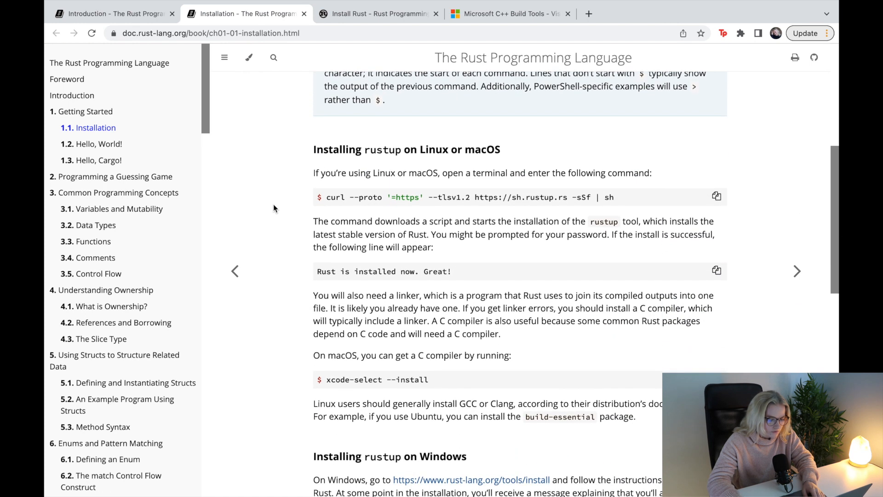
scroll("down", 3)
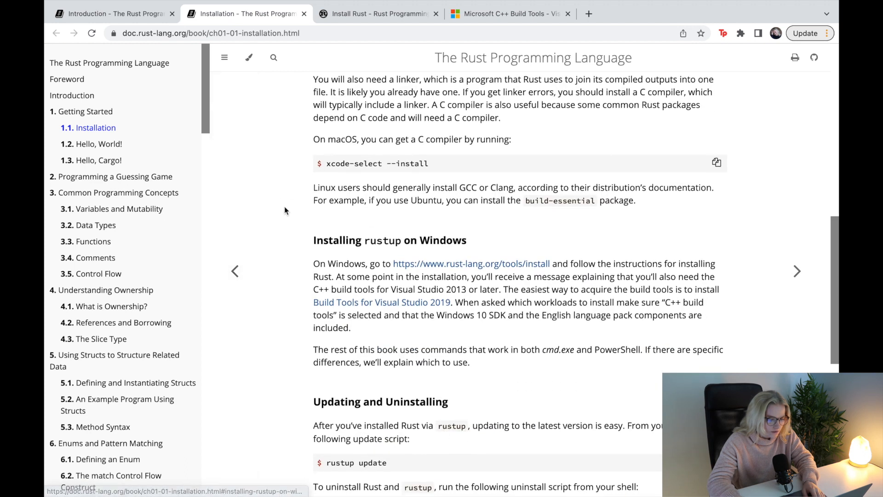
scroll("up", 3)
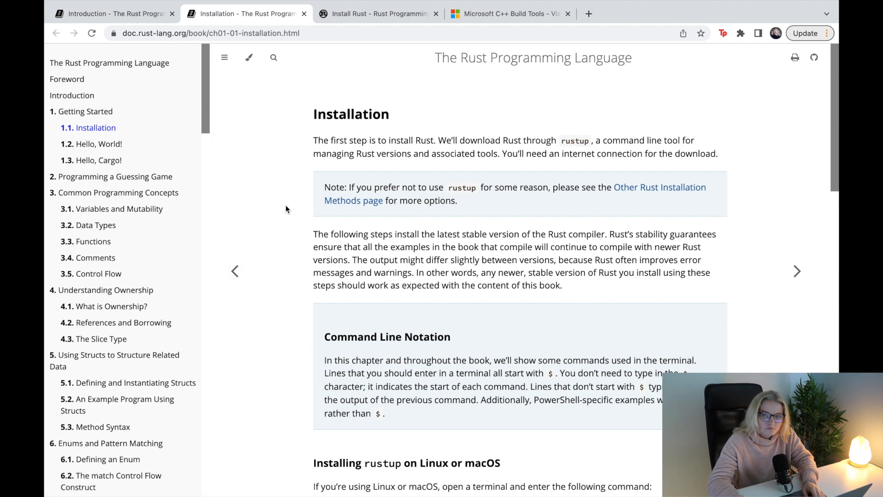
mouse_move(294, 166)
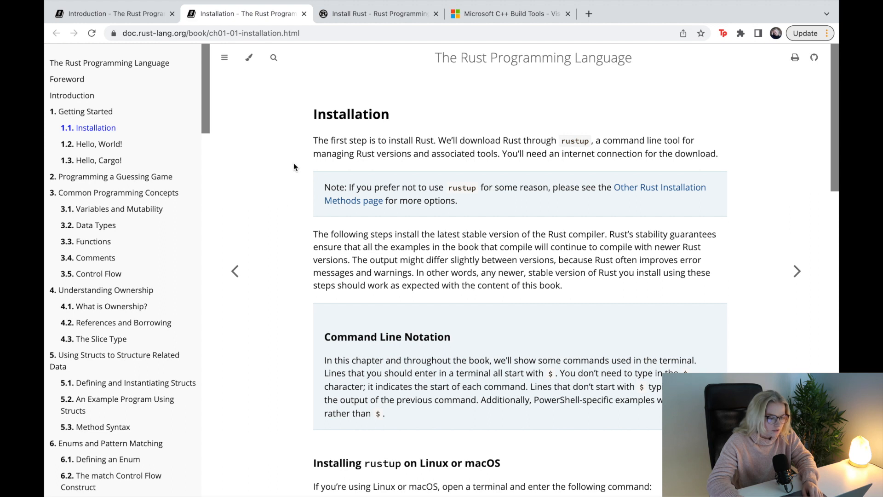
mouse_move(284, 176)
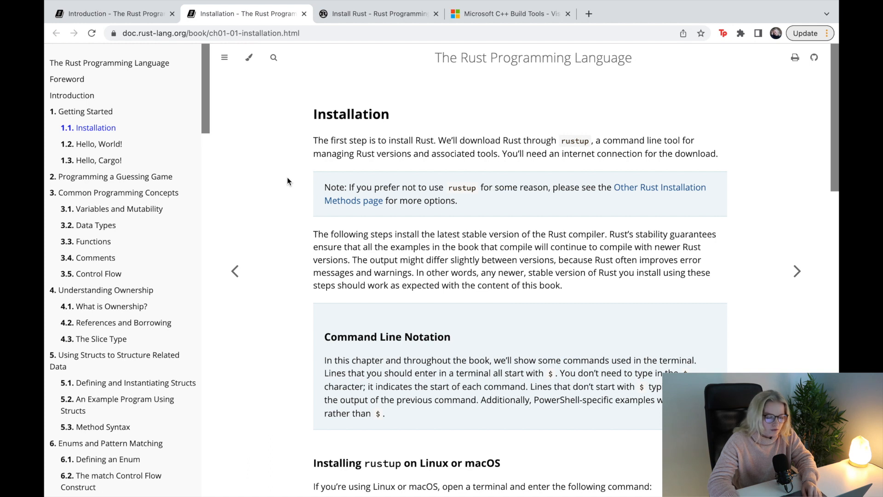
scroll("down", 3)
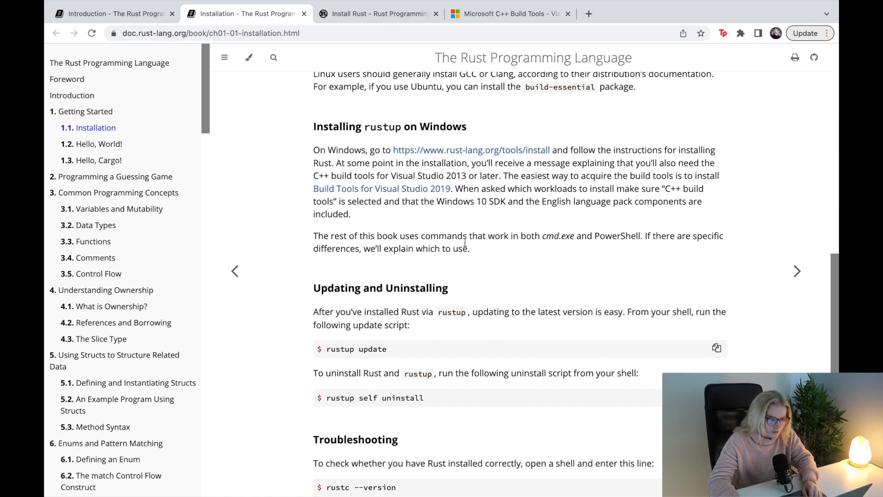
scroll("up", 3)
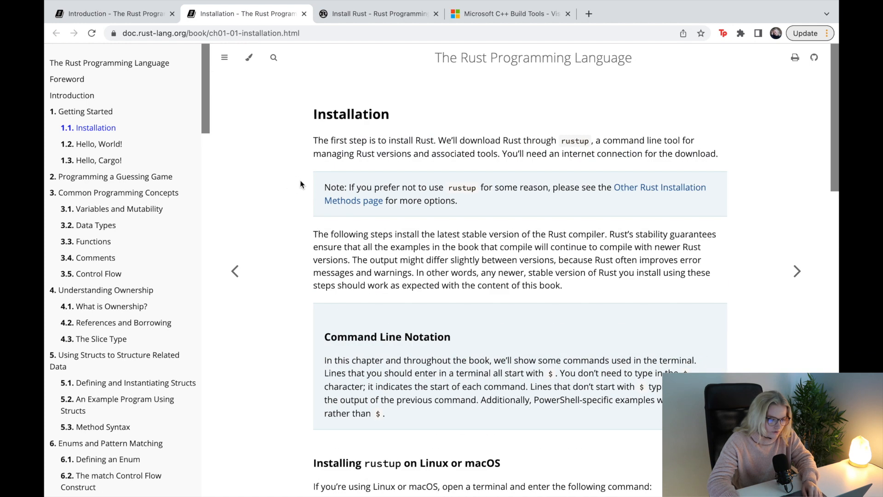
mouse_move(287, 119)
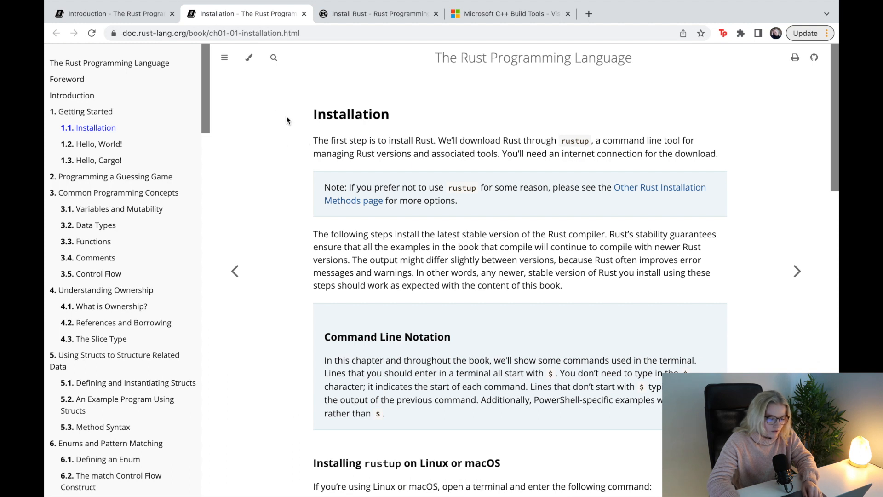
Step: View the rust-lang.org Install Rust page's recommended rustup curl command for macOS and Linux
left_click(378, 14)
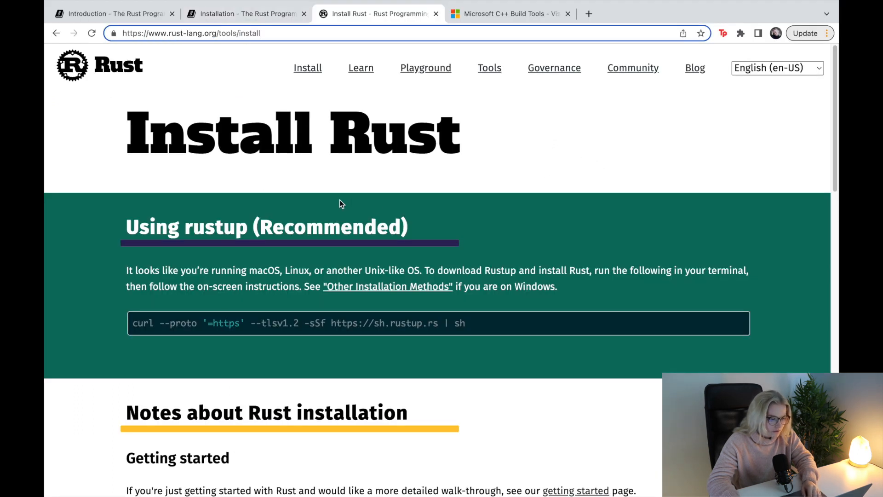
mouse_move(252, 270)
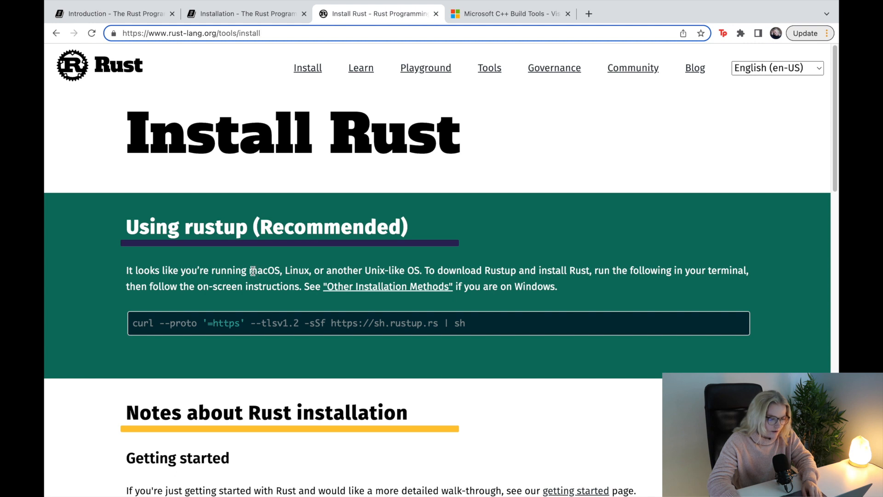
double_click(264, 270)
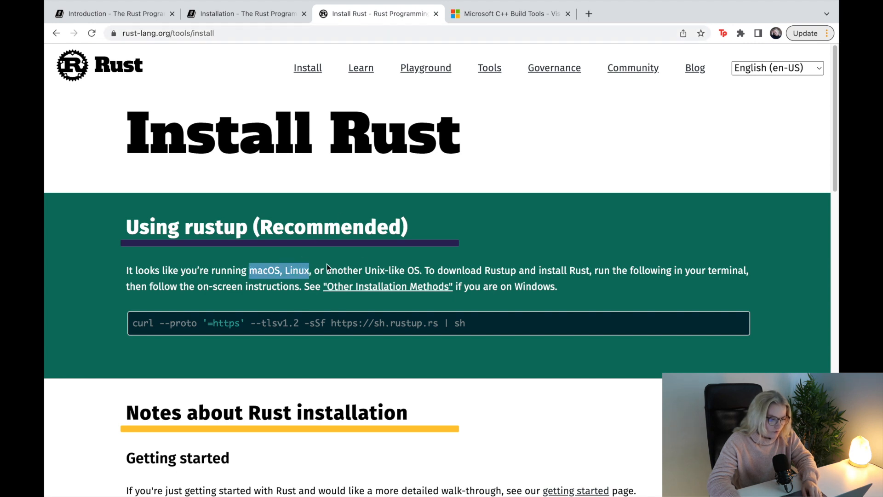
mouse_move(516, 188)
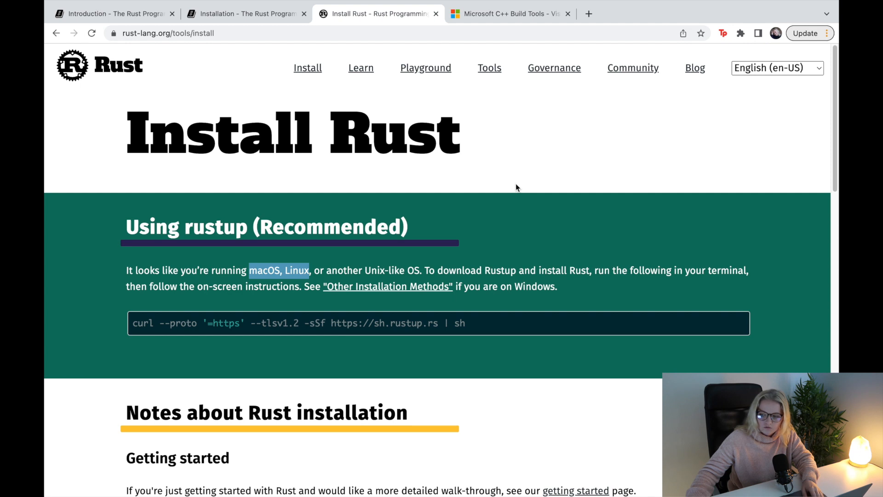
mouse_move(284, 205)
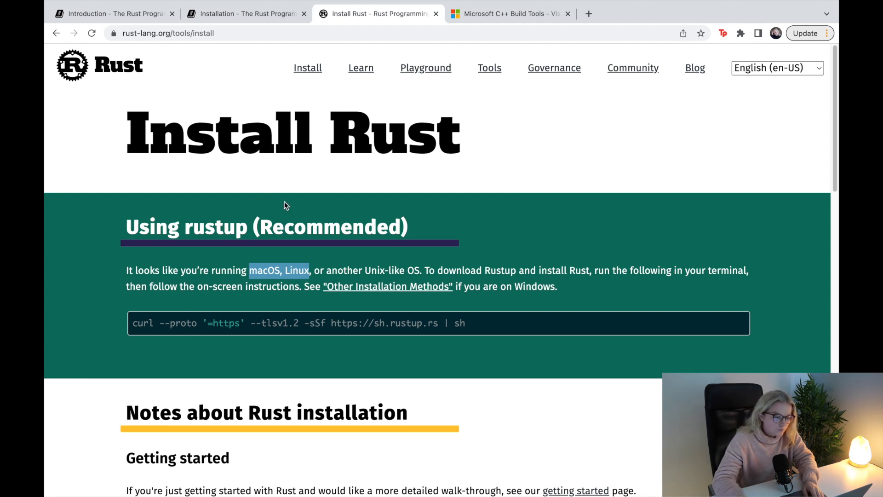
mouse_move(512, 288)
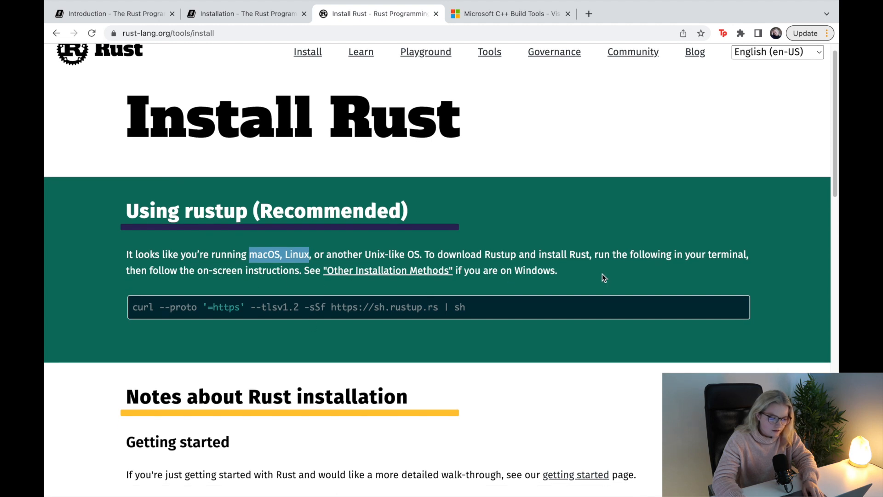
mouse_move(271, 285)
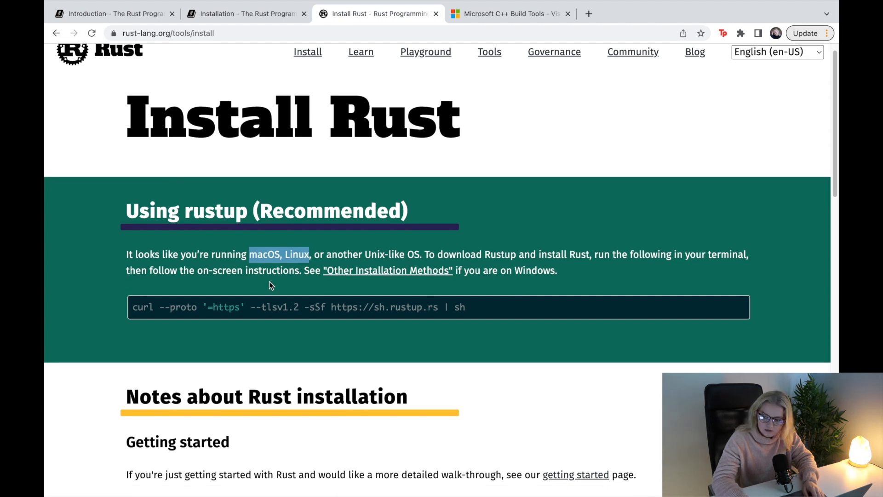
mouse_move(587, 287)
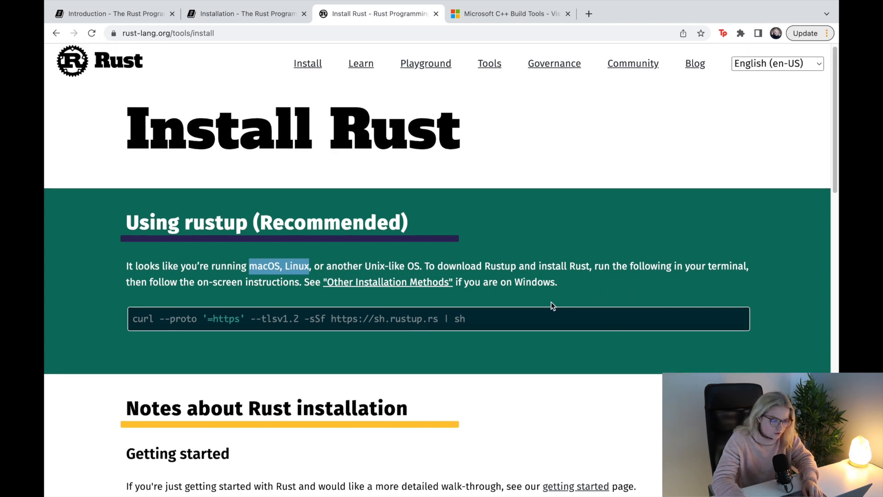
mouse_move(555, 279)
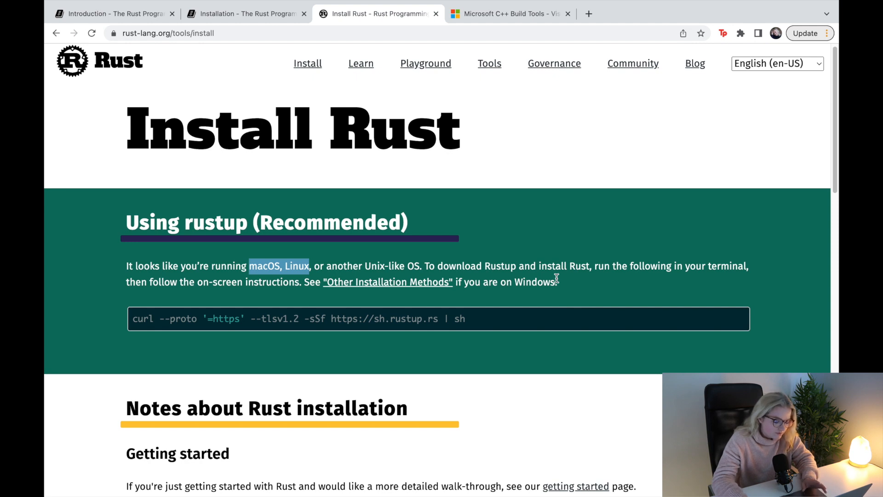
mouse_move(584, 291)
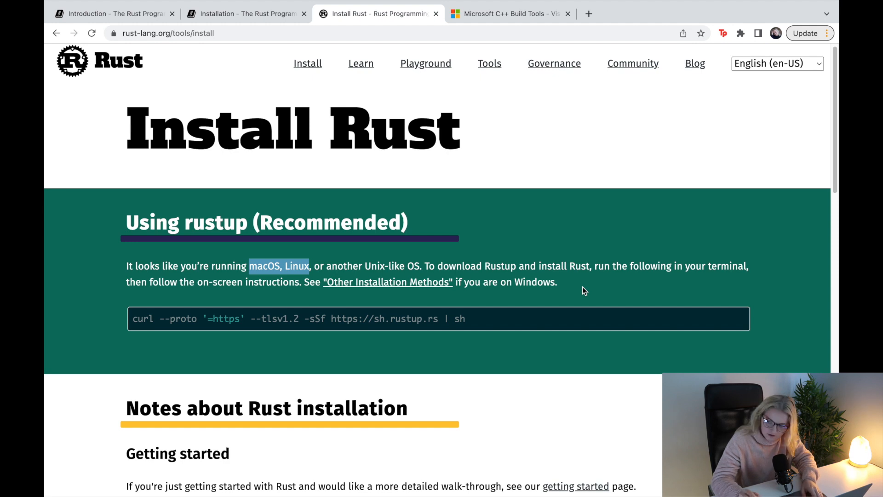
mouse_move(507, 219)
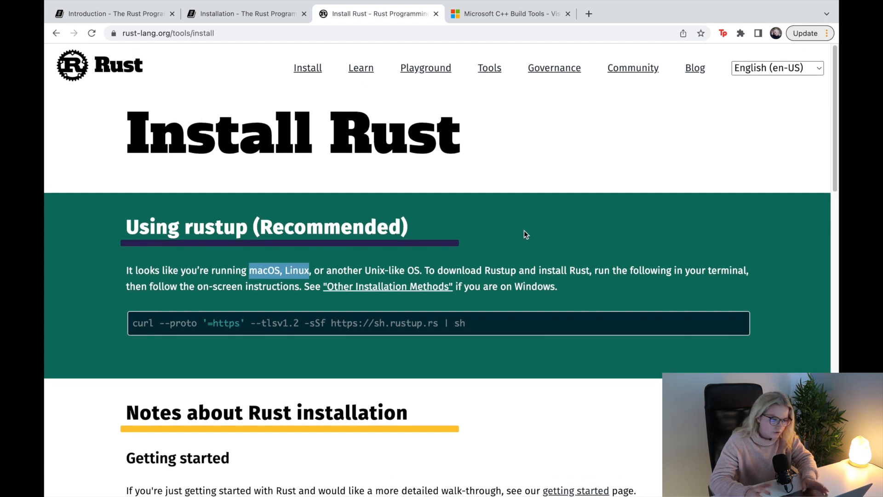
Step: Return to the book's Installation chapter and read down to 'Installing rustup on Windows'
left_click(242, 14)
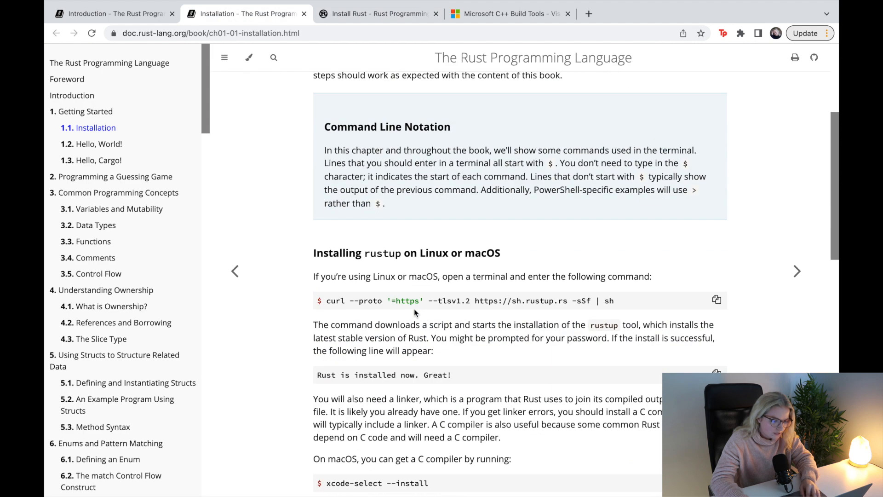
scroll("down", 3)
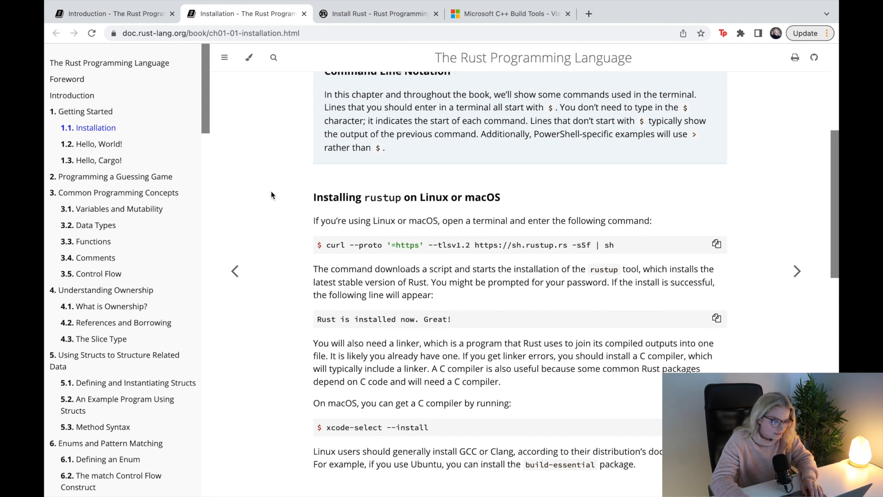
scroll("down", 3)
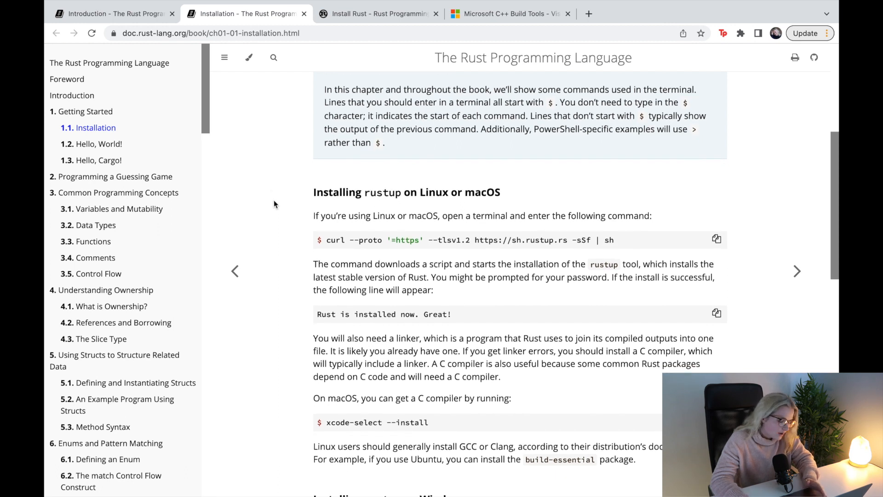
scroll("down", 3)
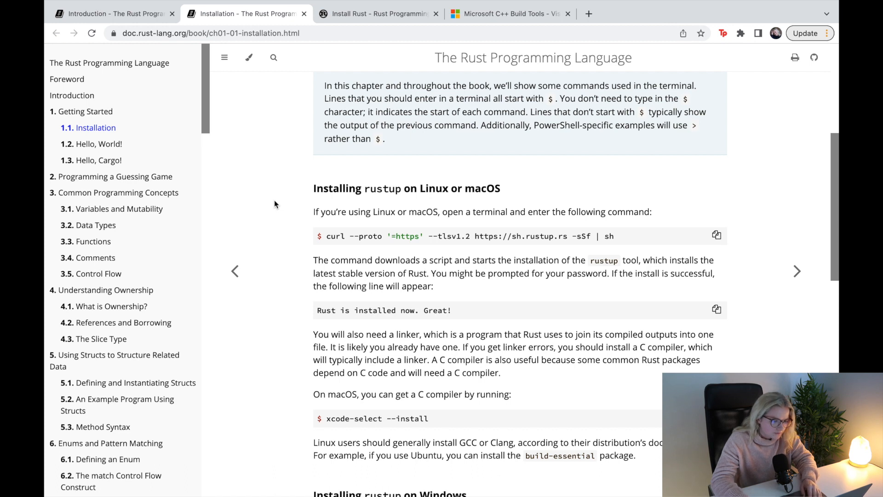
scroll("down", 3)
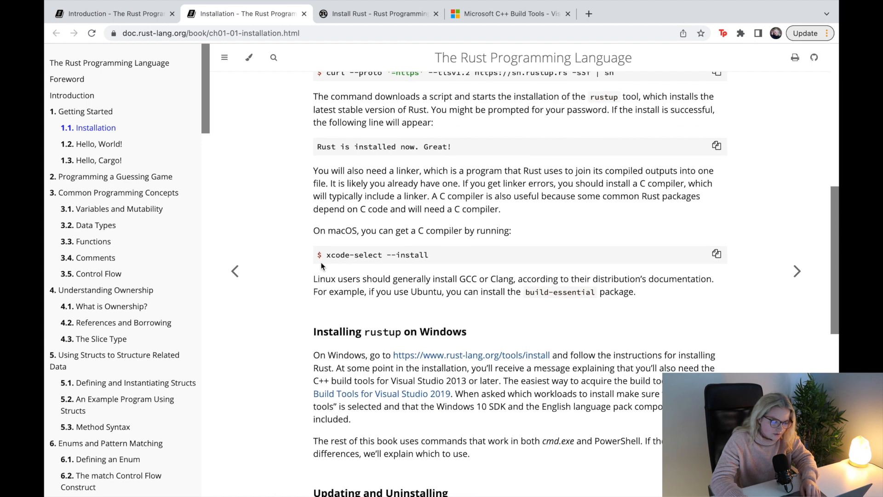
scroll("down", 3)
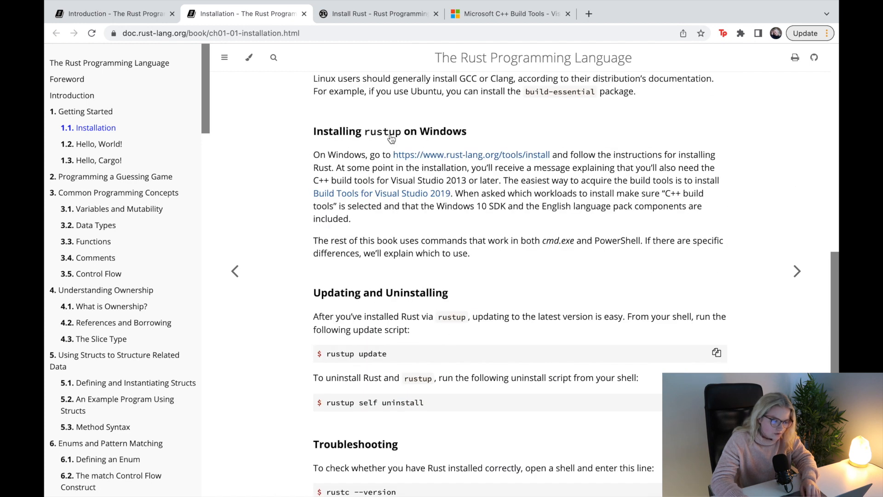
mouse_move(275, 133)
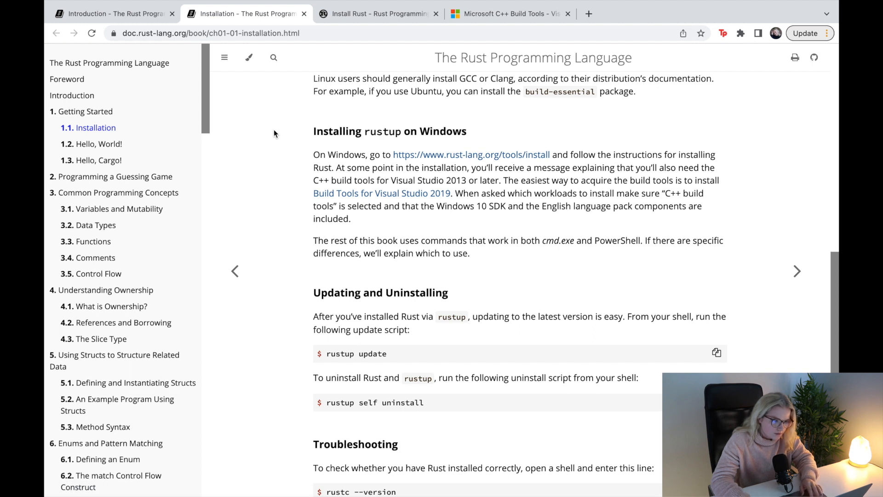
Step: View the Microsoft C++ Build Tools download page, then return to the Rust book's Installation chapter
left_click(507, 14)
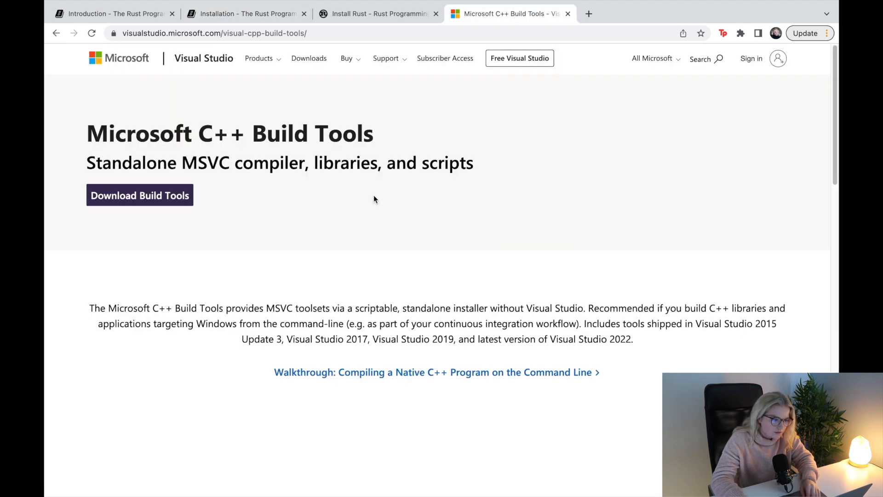
left_click(215, 33)
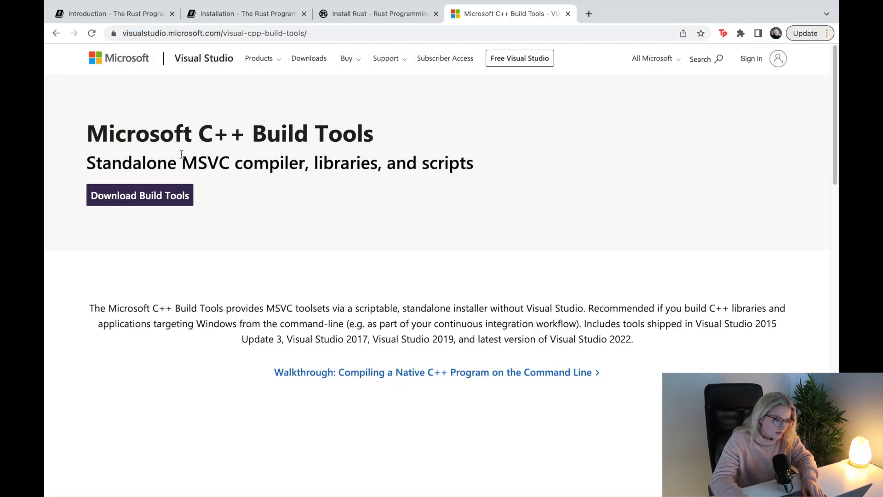
mouse_move(164, 211)
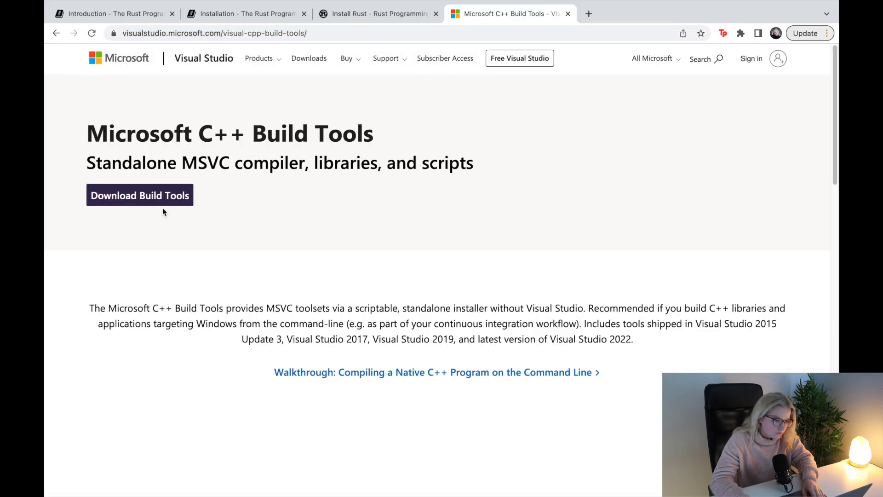
mouse_move(294, 210)
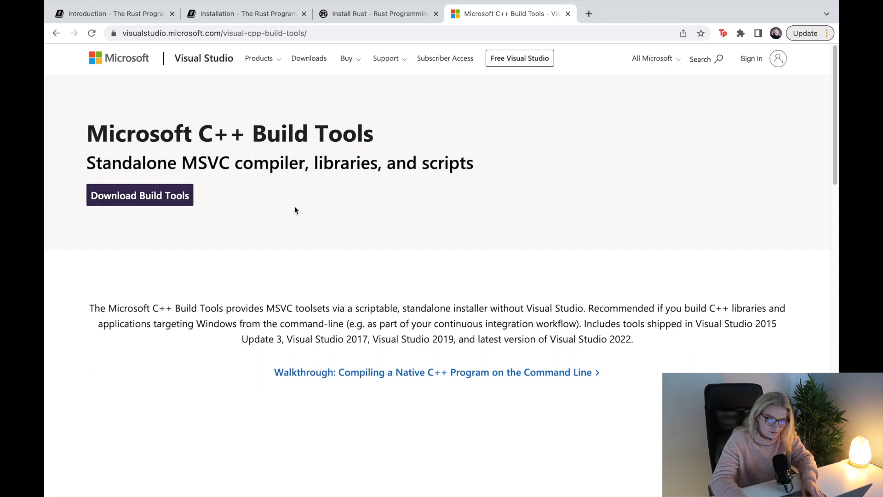
mouse_move(317, 220)
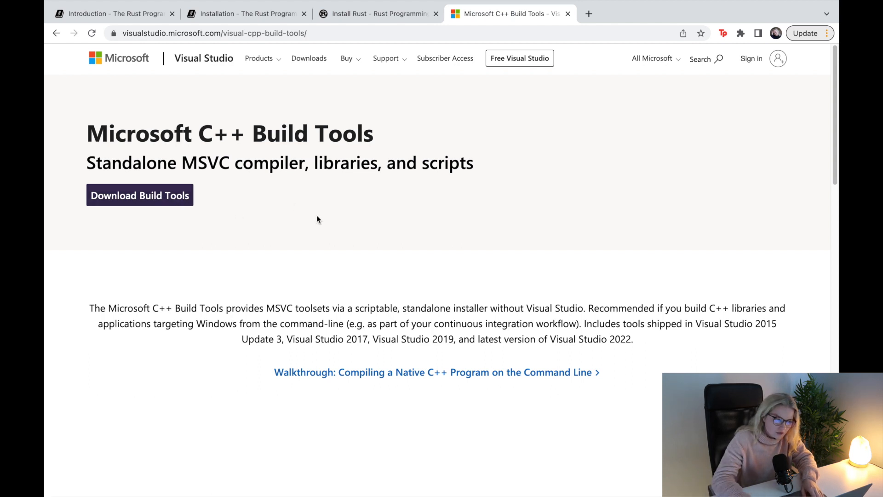
left_click(244, 13)
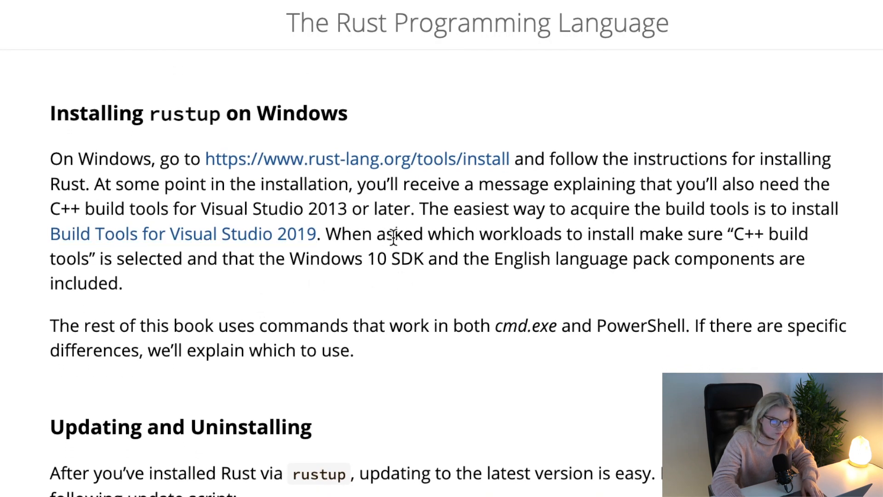
mouse_move(726, 234)
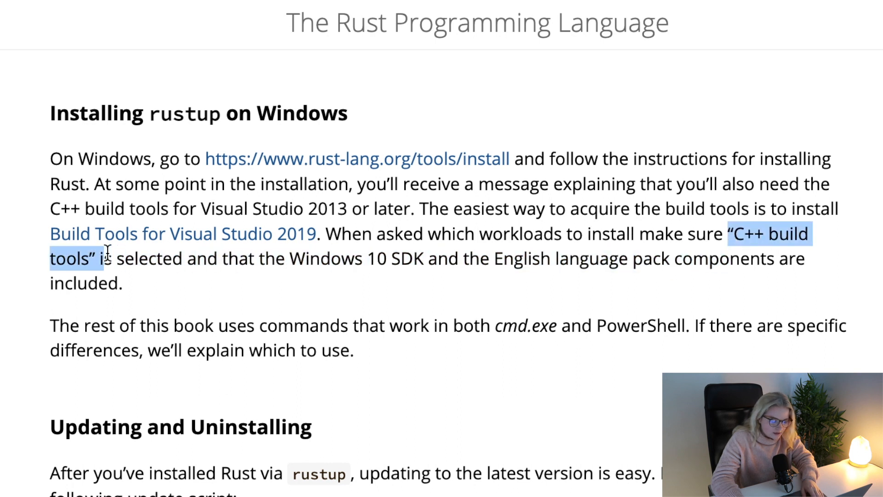
left_click(242, 338)
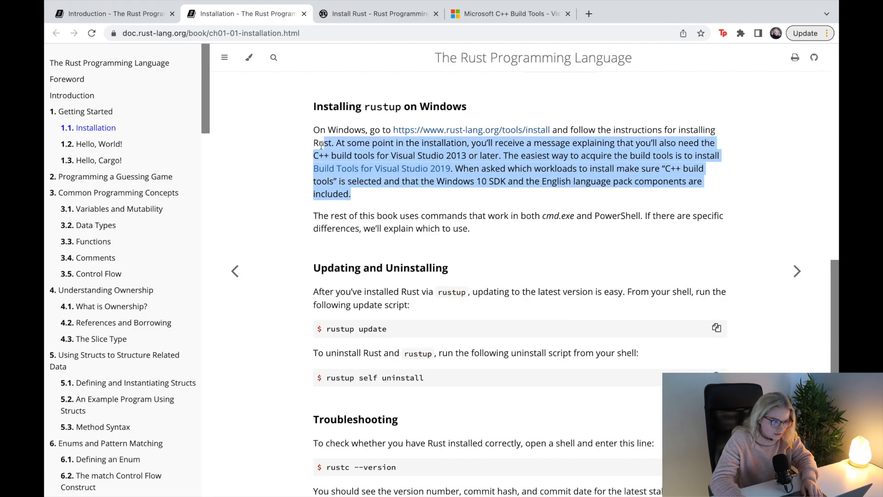
scroll("down", 3)
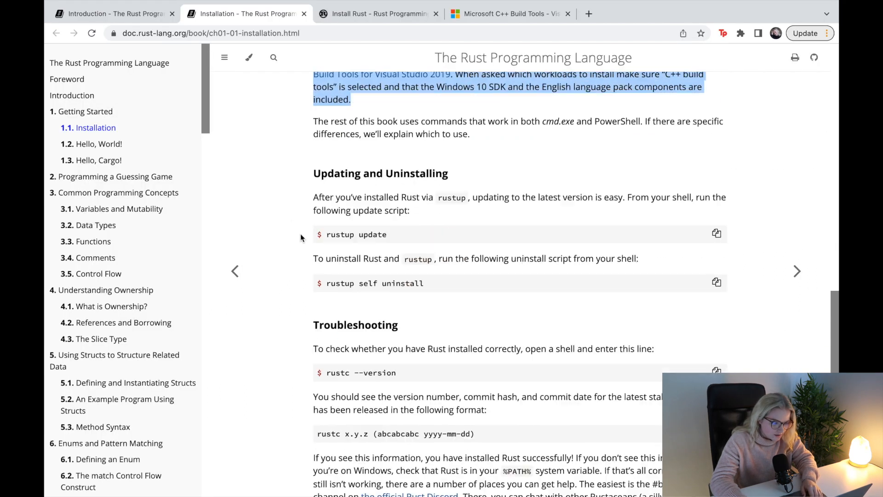
scroll("down", 3)
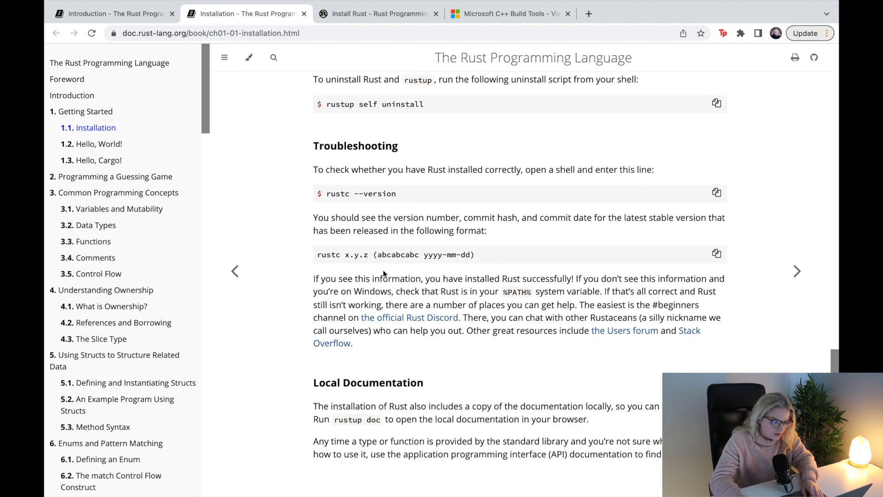
scroll("up", 3)
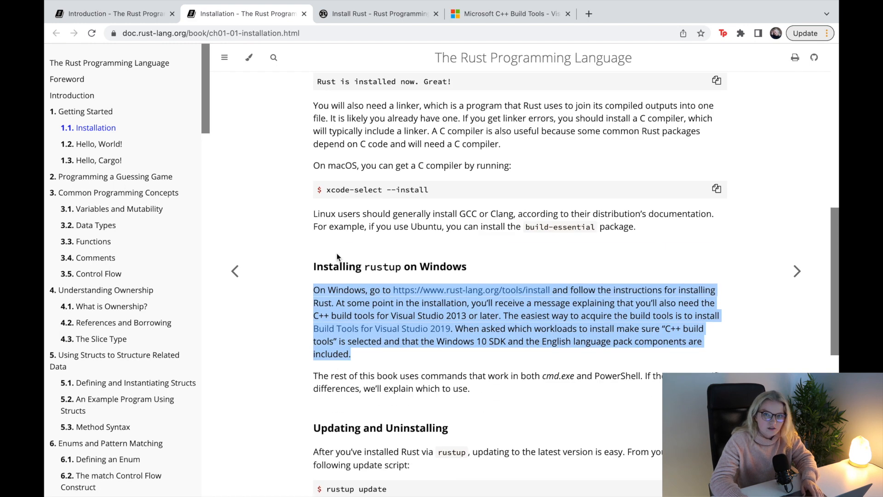
left_click(348, 212)
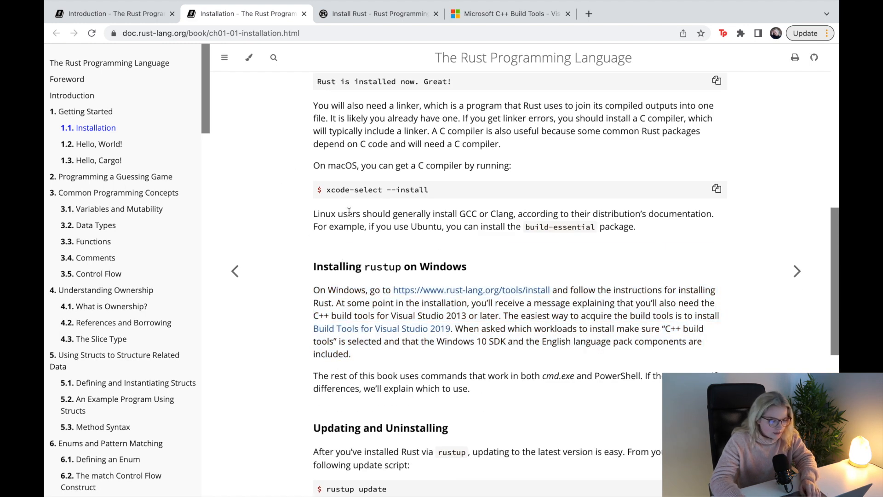
scroll("up", 3)
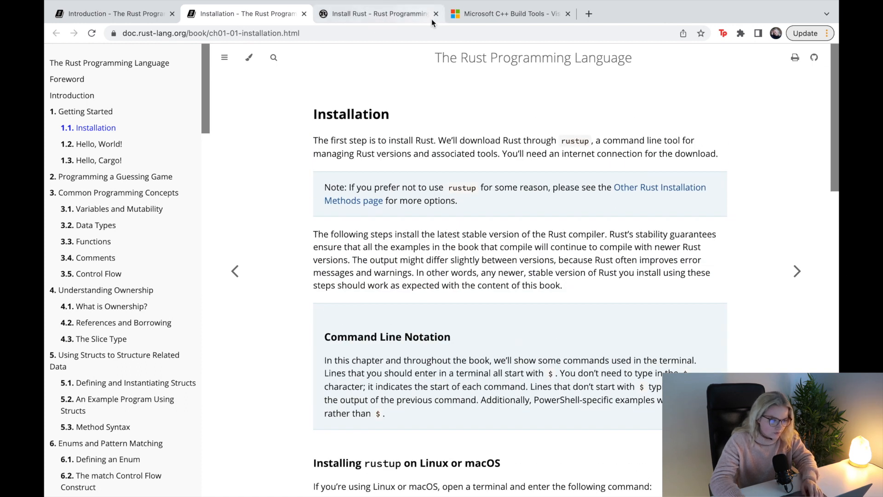
Step: Close the extra Chrome pages so the macOS desktop and Dock are visible
left_click(435, 13)
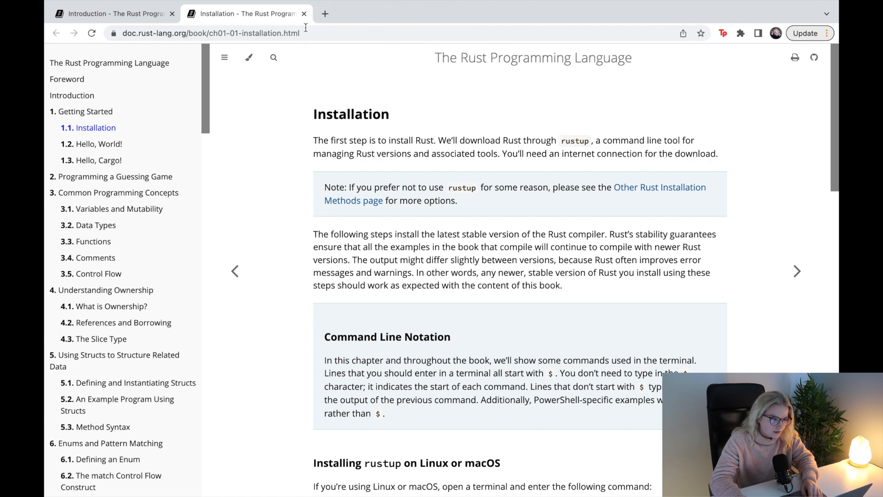
mouse_move(303, 126)
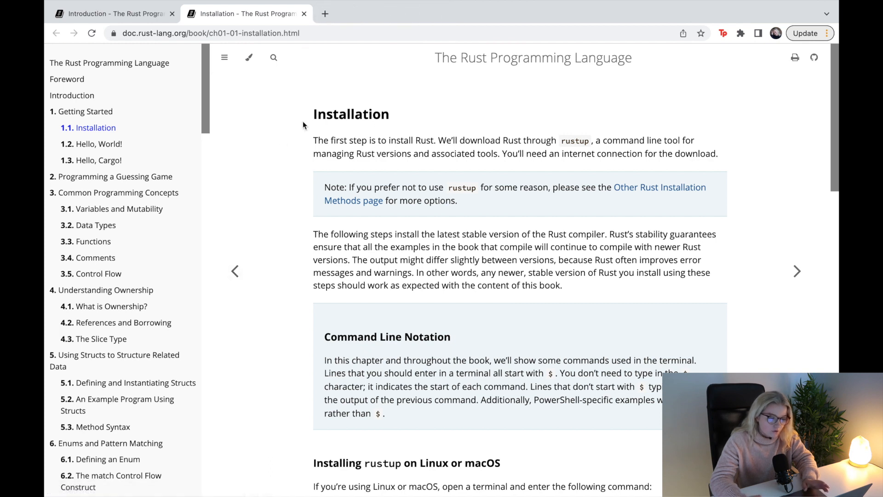
mouse_move(271, 176)
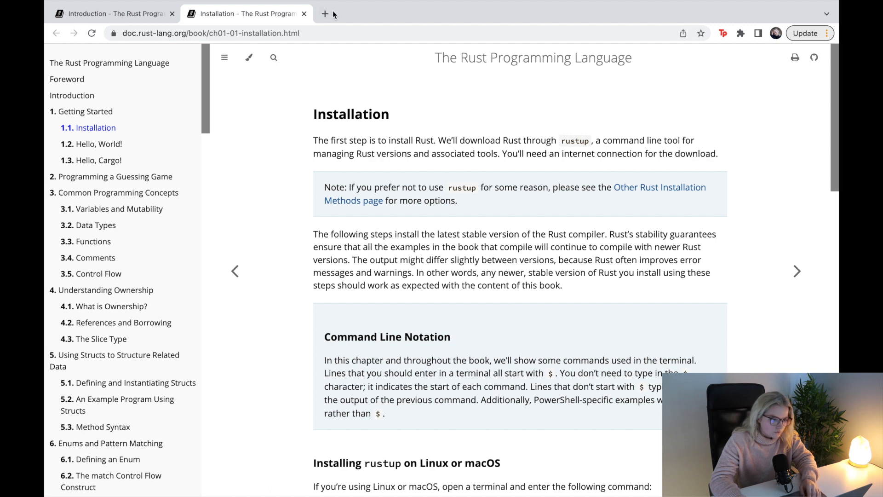
mouse_move(423, 53)
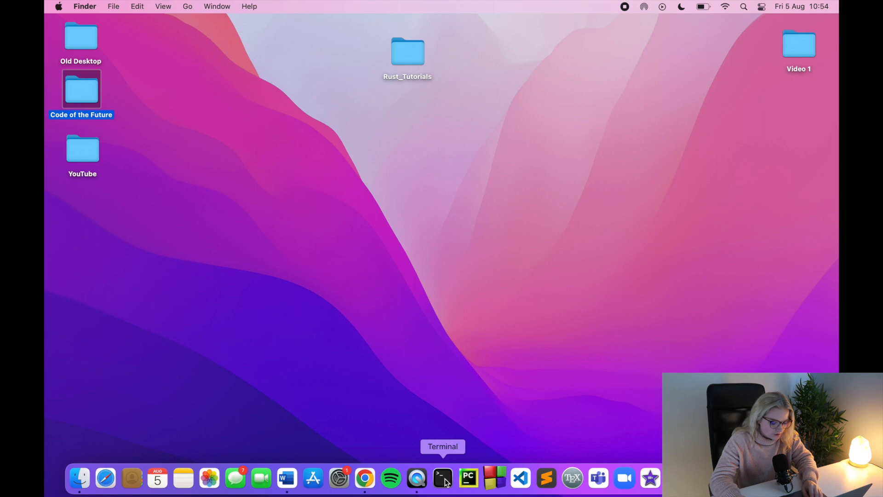
Step: Open a Terminal window from the Dock for the rustup curl install command
left_click(442, 478)
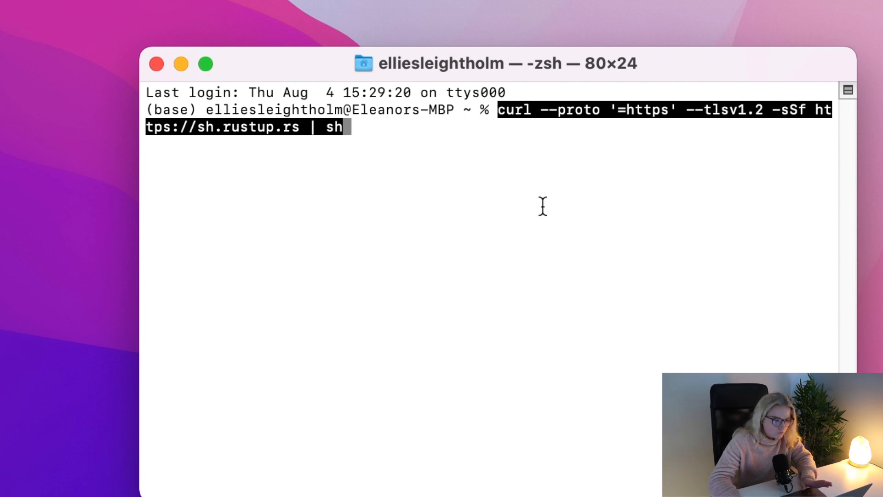
mouse_move(341, 151)
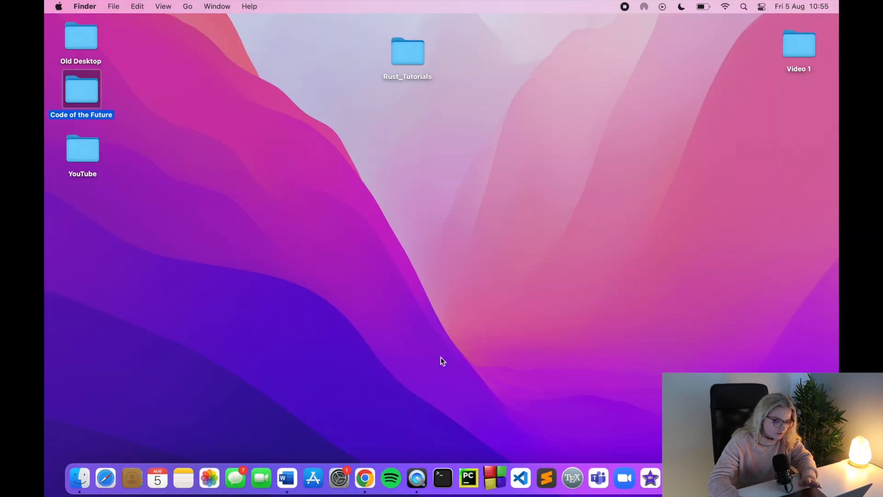
left_click(442, 479)
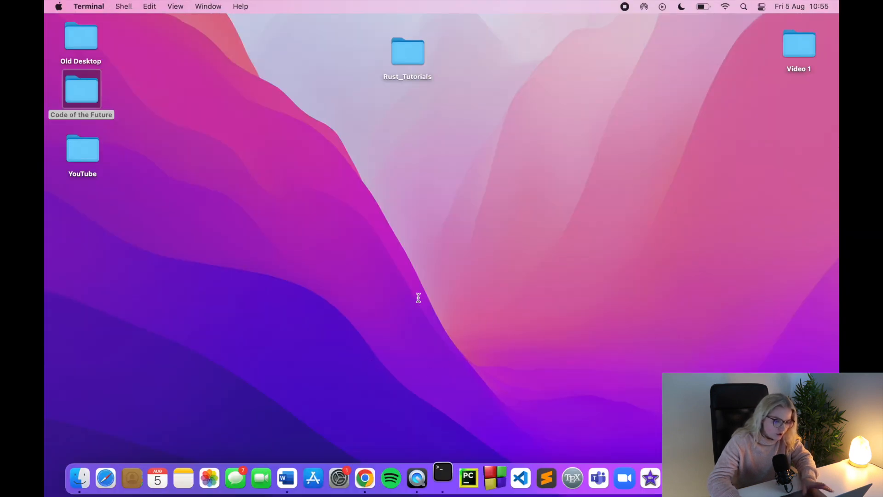
left_click(442, 479)
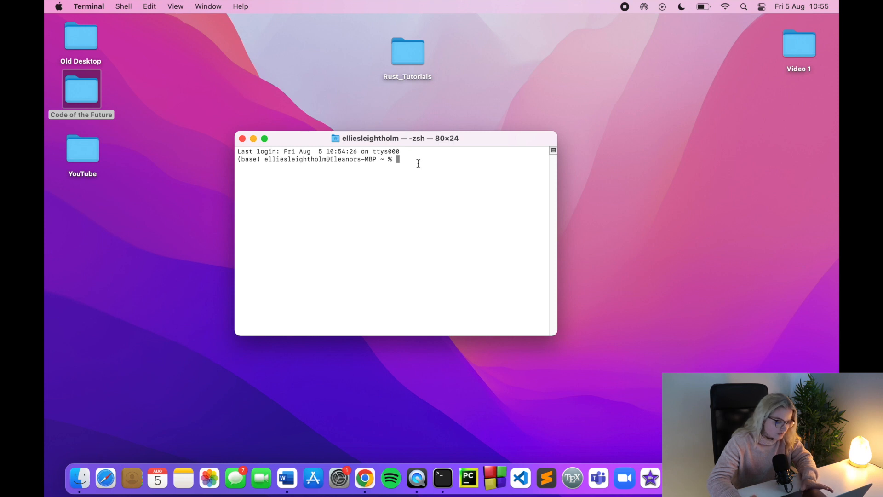
type("rust")
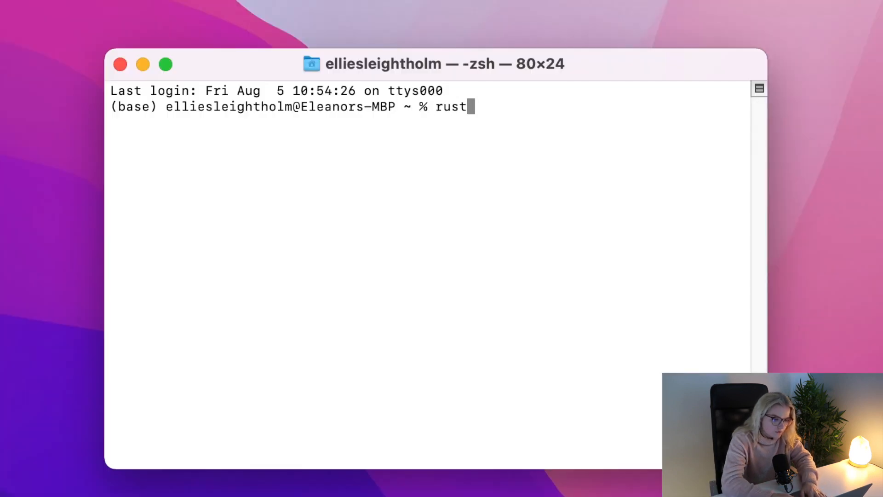
key("Return")
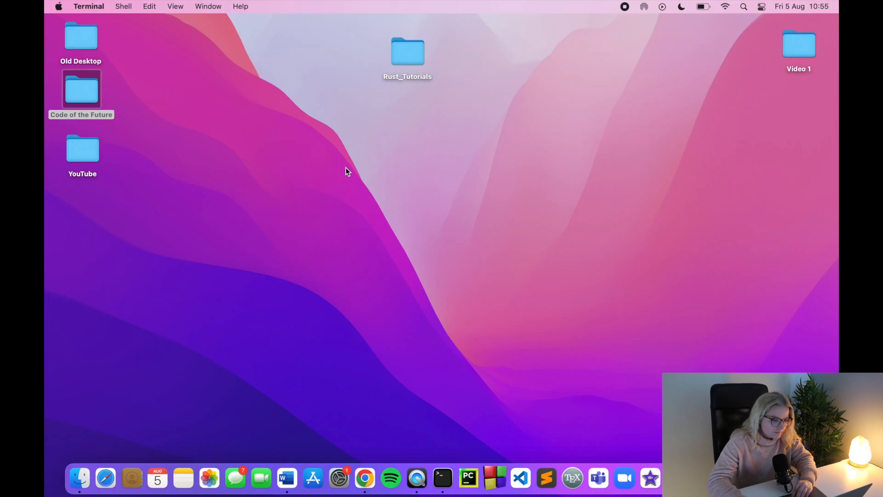
Step: Bring Chrome back and scroll the Installation chapter to the Linux/macOS rustup curl command
left_click(365, 478)
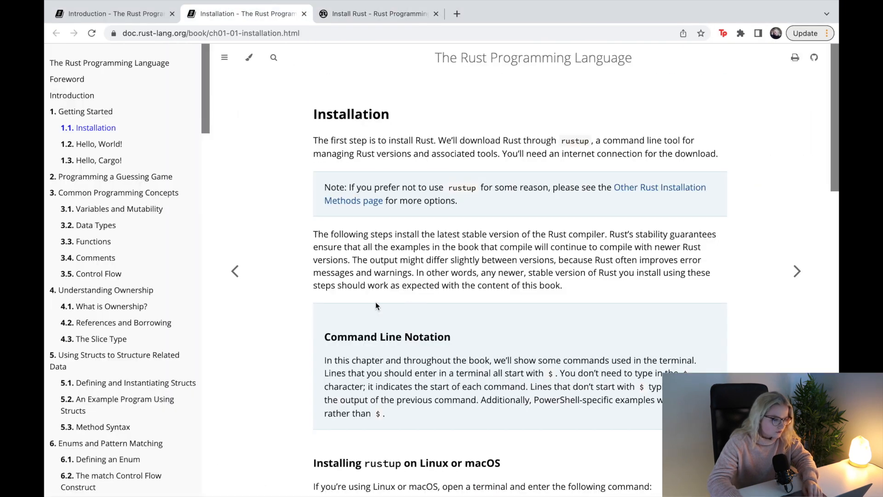
mouse_move(285, 242)
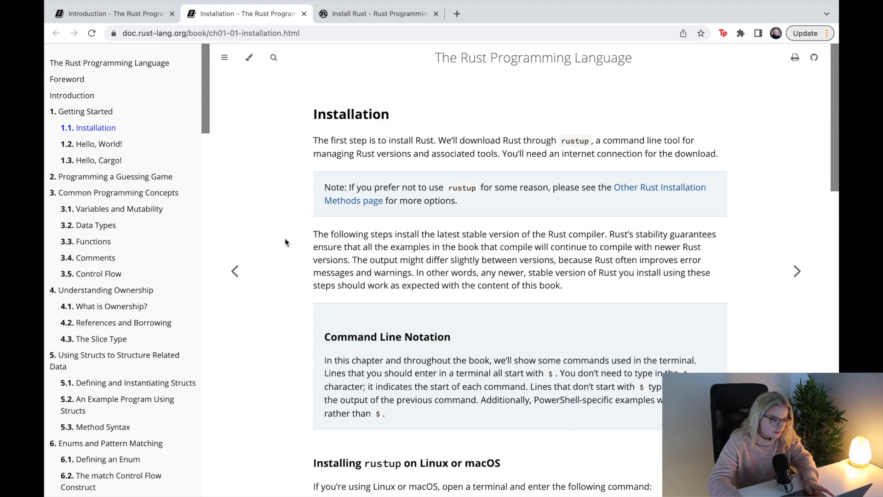
scroll("down", 3)
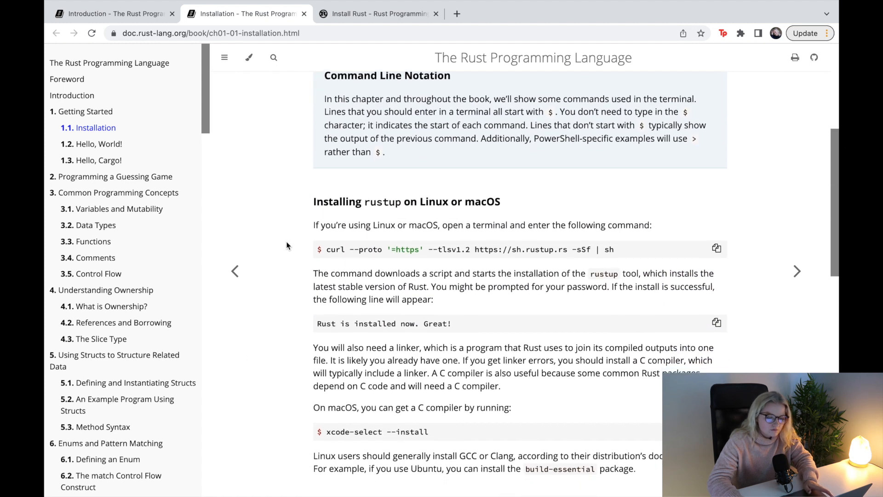
scroll("down", 3)
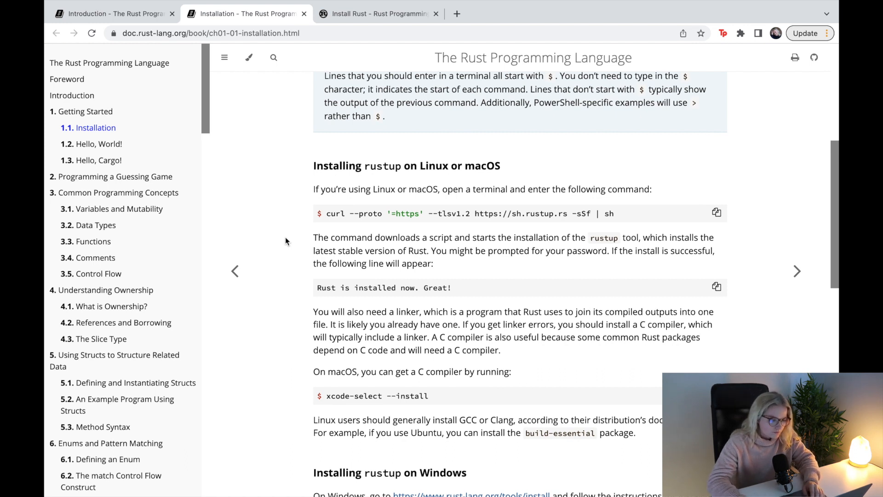
scroll("down", 3)
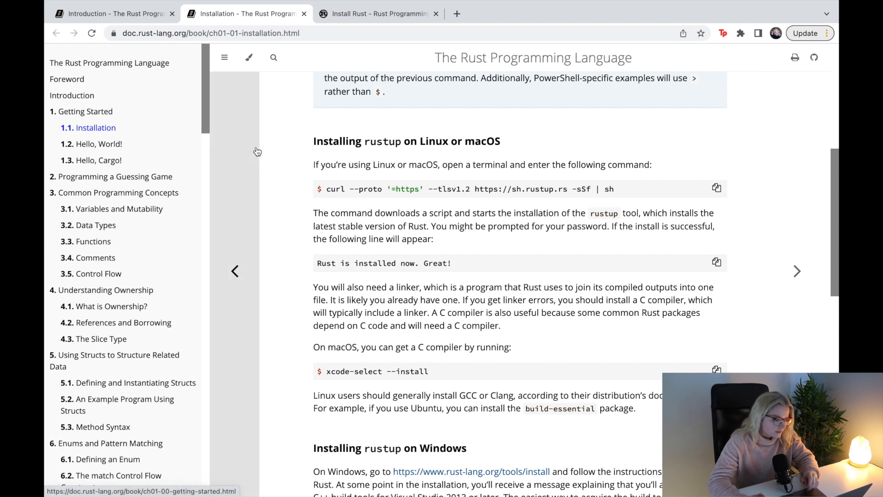
mouse_move(300, 159)
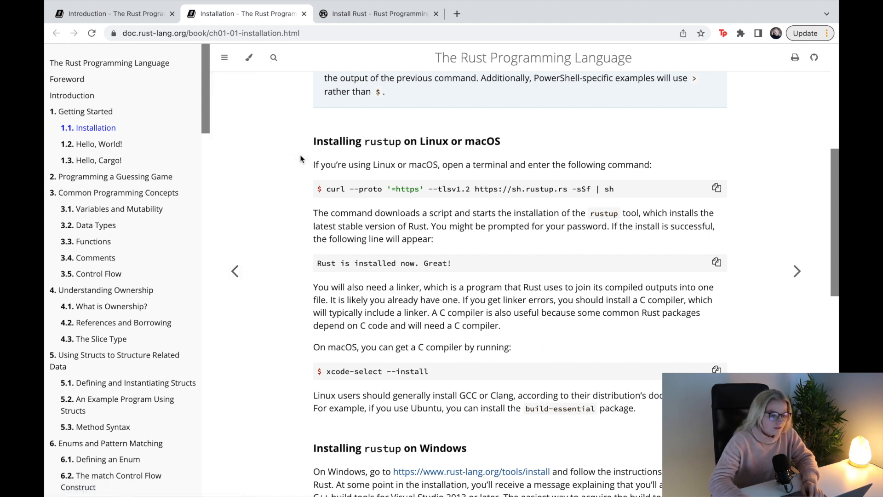
mouse_move(285, 136)
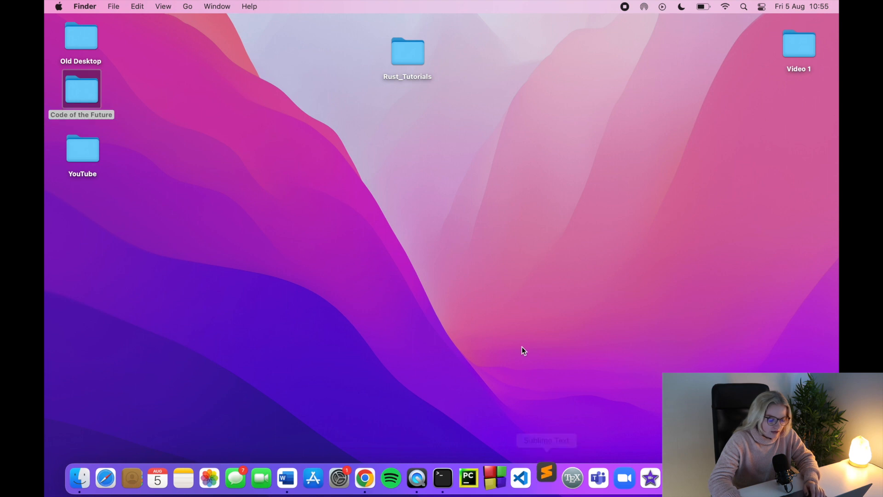
Step: Launch Sublime Text from the Dock with a new empty untitled document
left_click(546, 478)
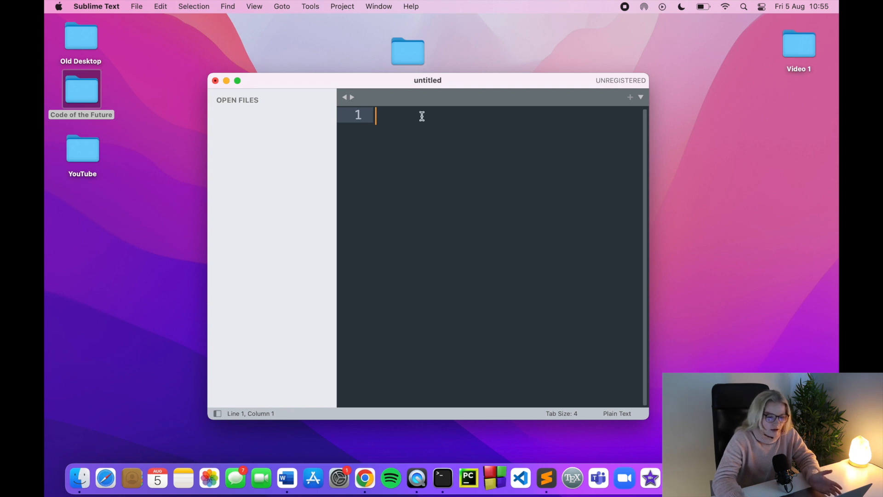
mouse_move(441, 85)
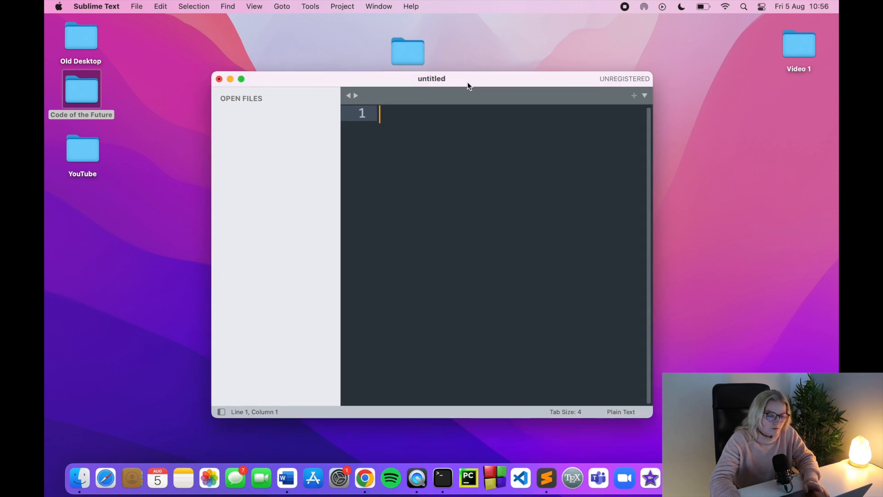
mouse_move(377, 88)
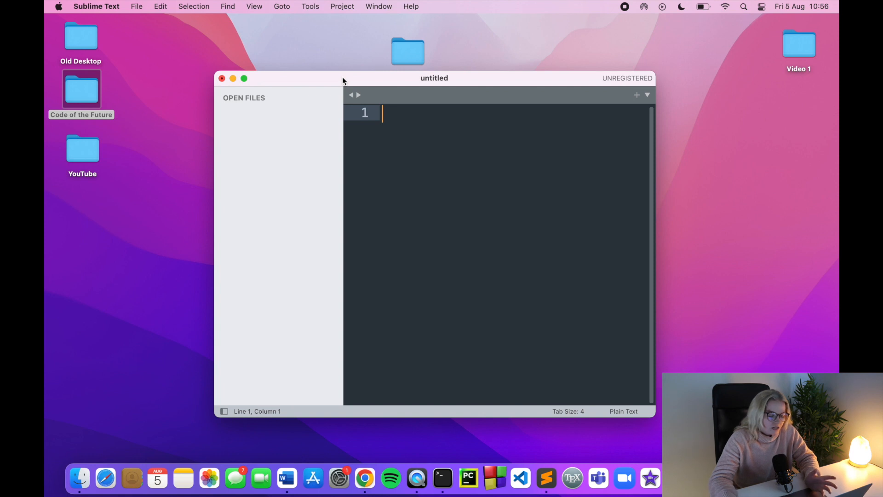
mouse_move(520, 478)
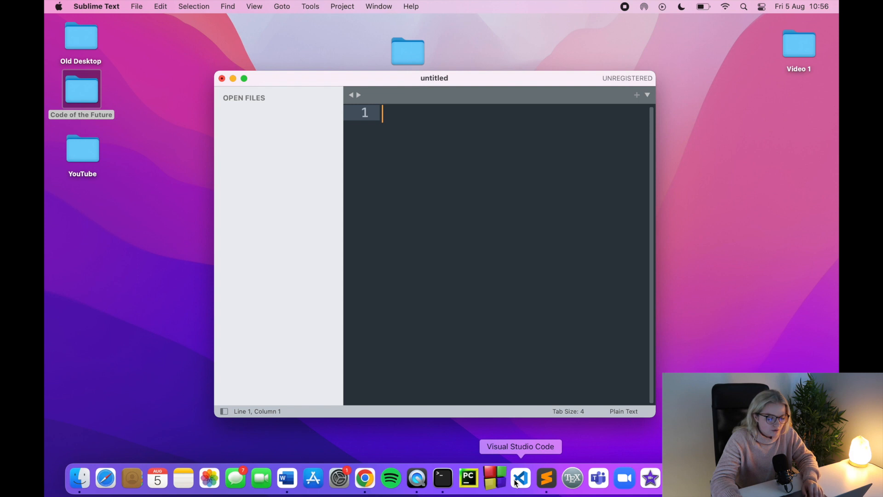
mouse_move(414, 241)
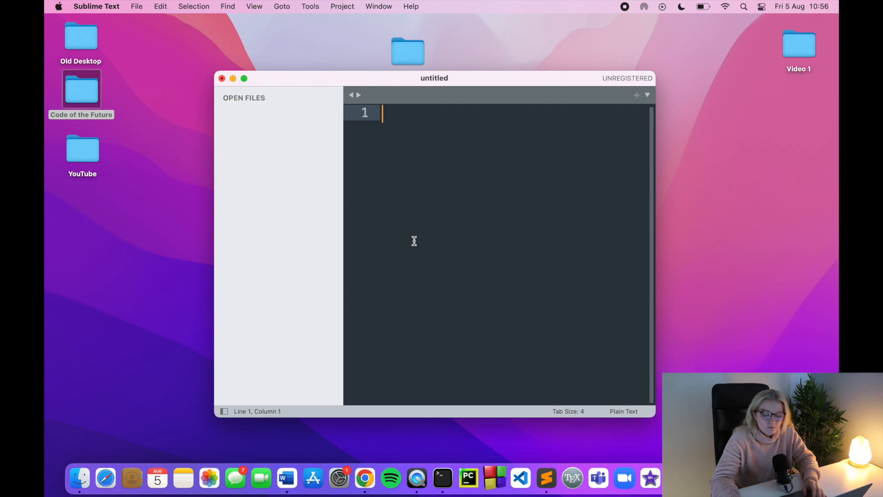
mouse_move(416, 117)
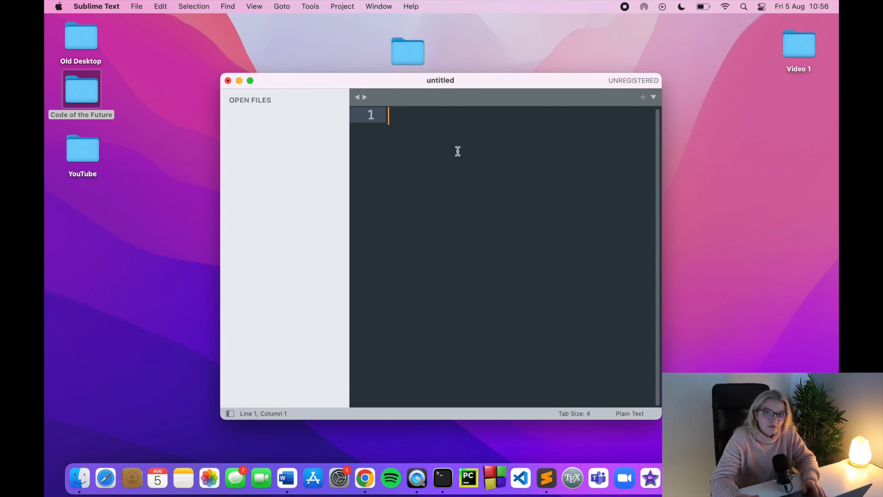
mouse_move(554, 324)
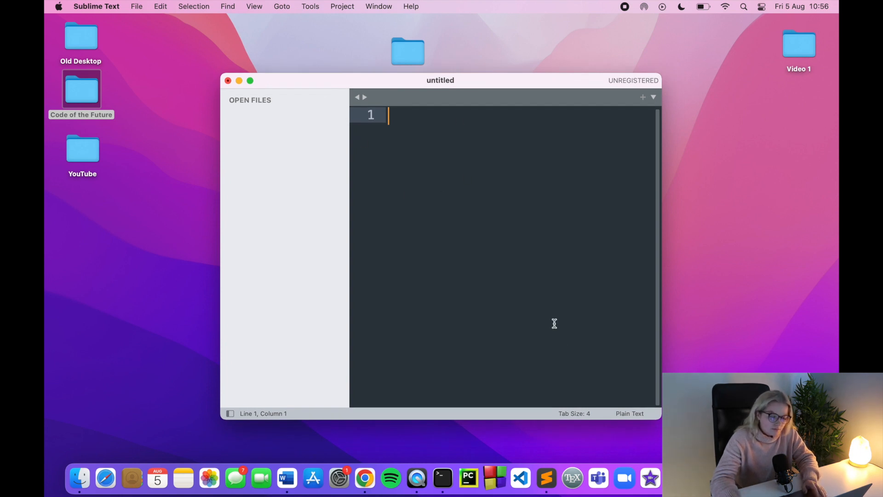
mouse_move(420, 143)
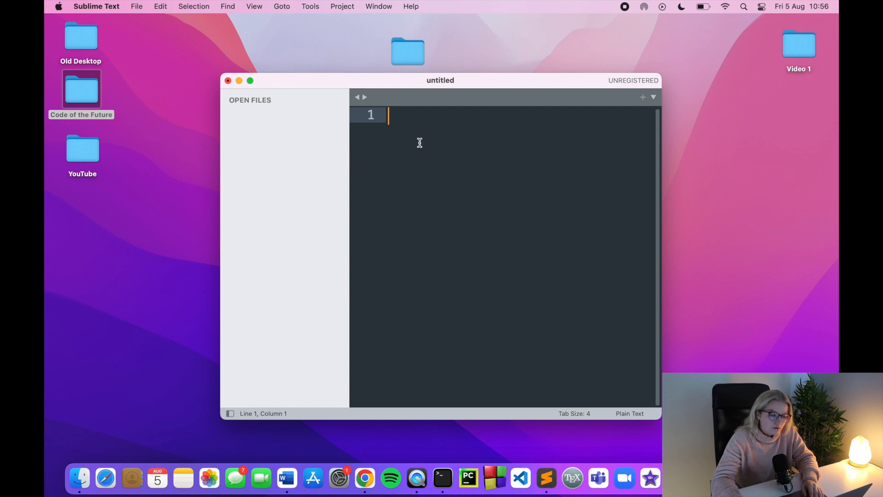